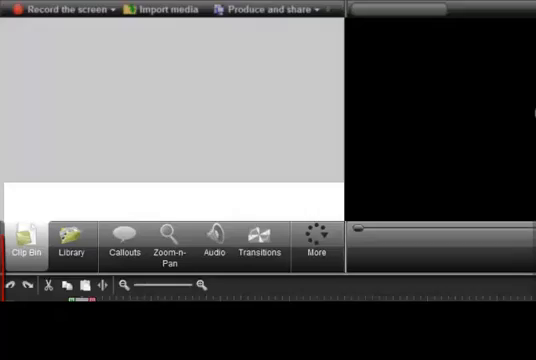
Place the playhead on the audio clip and split it there with the Split command.
{"action": "left_click", "coordinate": [25, 248]}
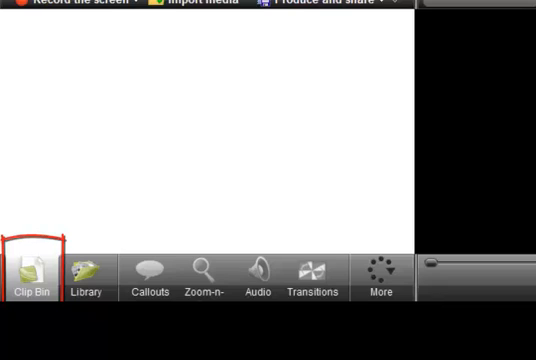
{"action": "left_click", "coordinate": [31, 277]}
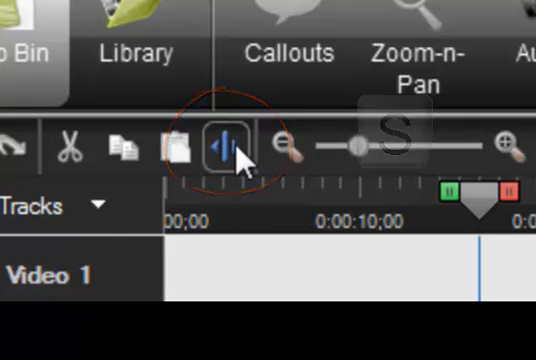
{"action": "left_click", "coordinate": [59, 37]}
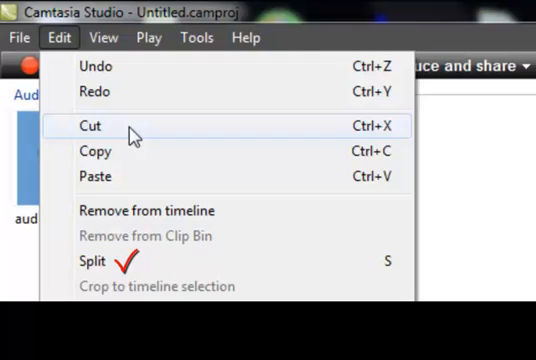
{"action": "mouse_move", "coordinate": [208, 130]}
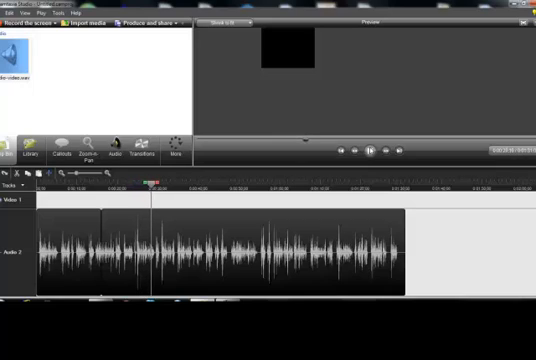
Move the playhead further along the ruler and split the audio a second time.
{"action": "left_click", "coordinate": [375, 148]}
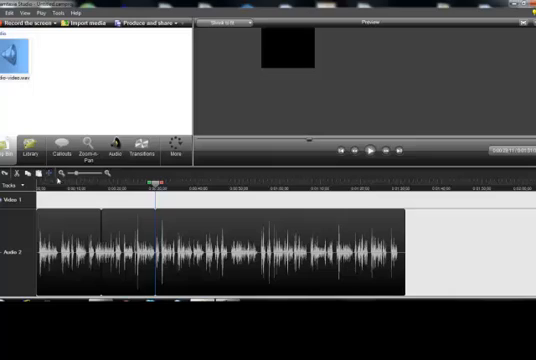
{"action": "left_click", "coordinate": [125, 250]}
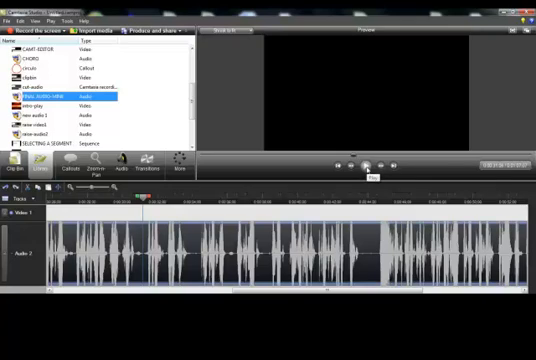
Select the FINAL AUDIO-MINI recording in the Library to show the longer clip.
{"action": "left_click", "coordinate": [370, 164]}
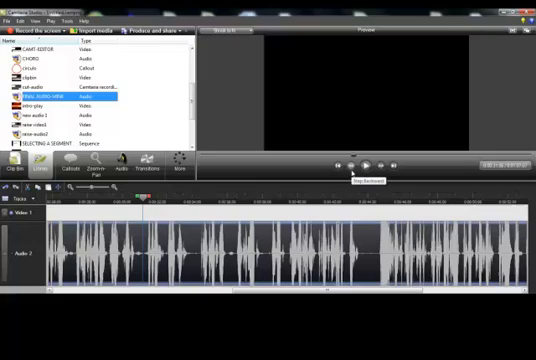